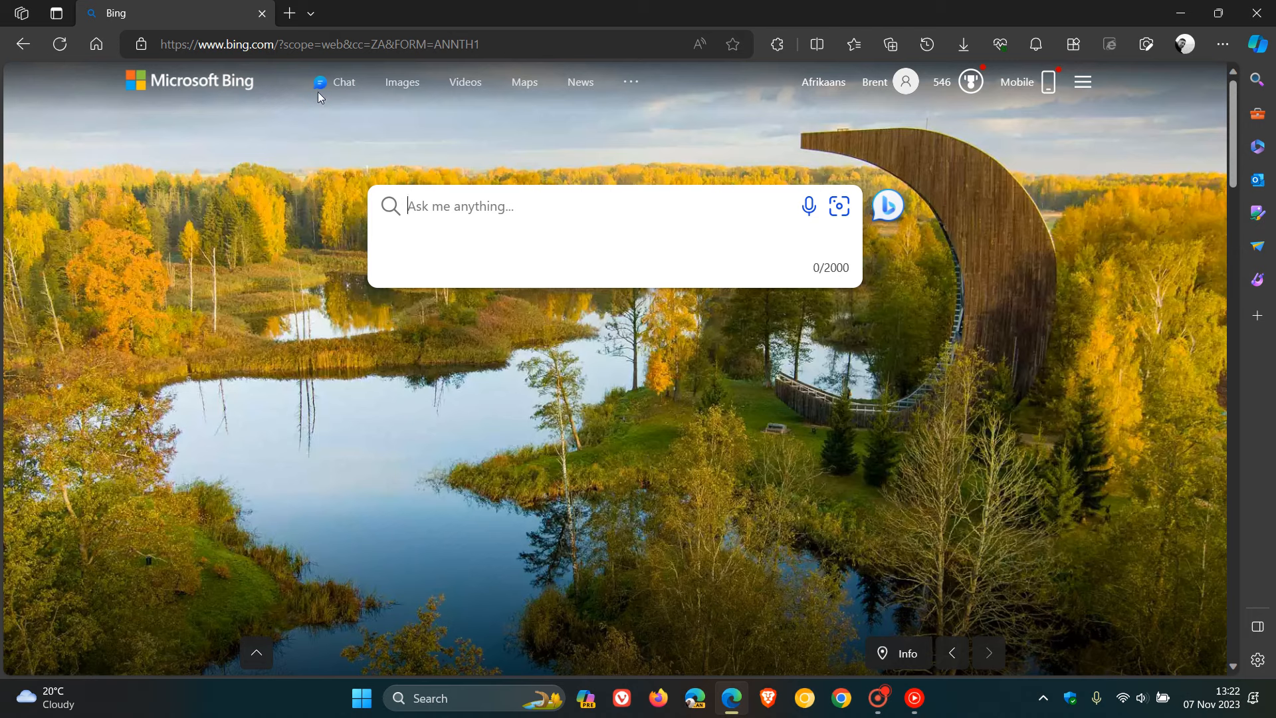
# - Open Bing Chat from the Chat link in Bing's top navigation bar
pyautogui.click(336, 81)
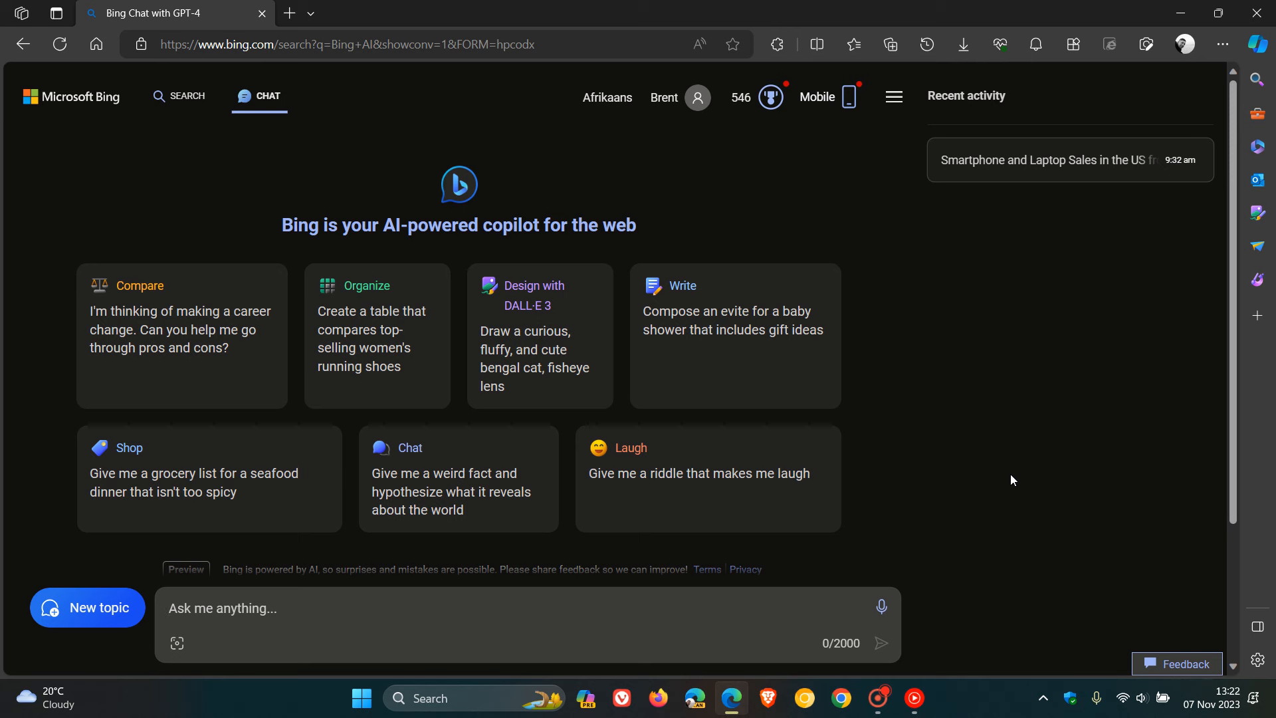
pyautogui.moveTo(1056, 428)
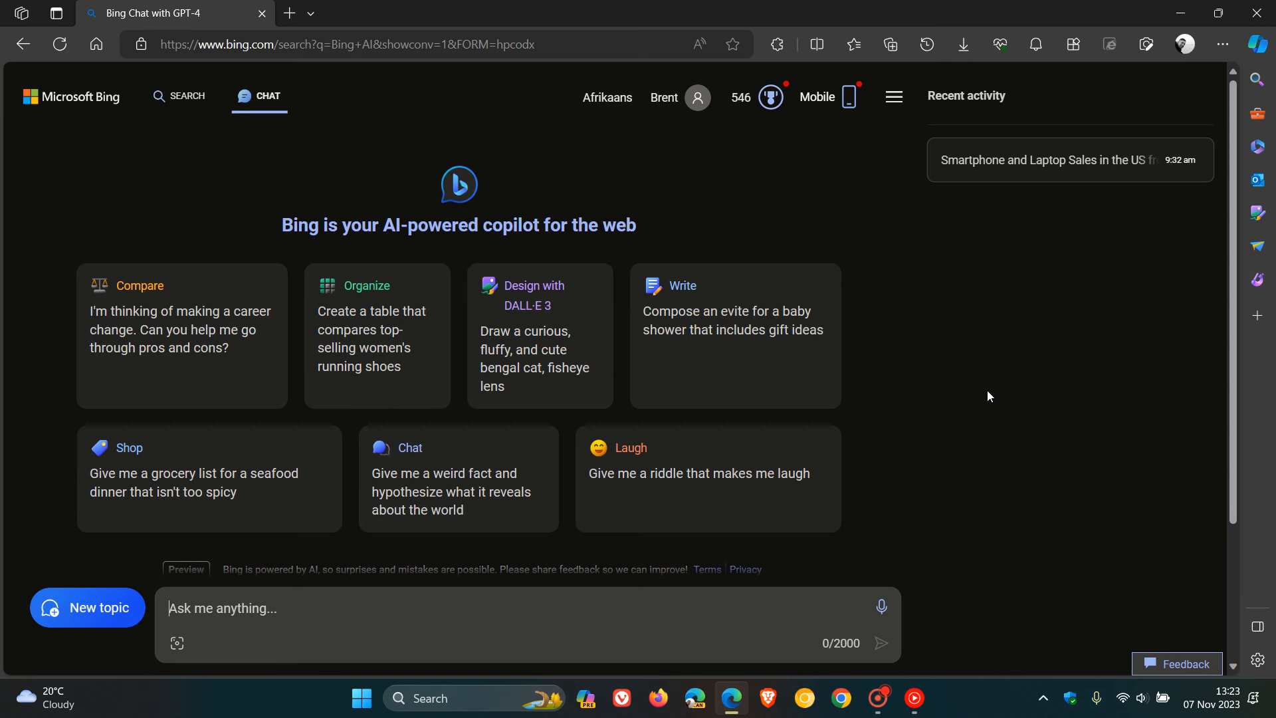
pyautogui.moveTo(1058, 160)
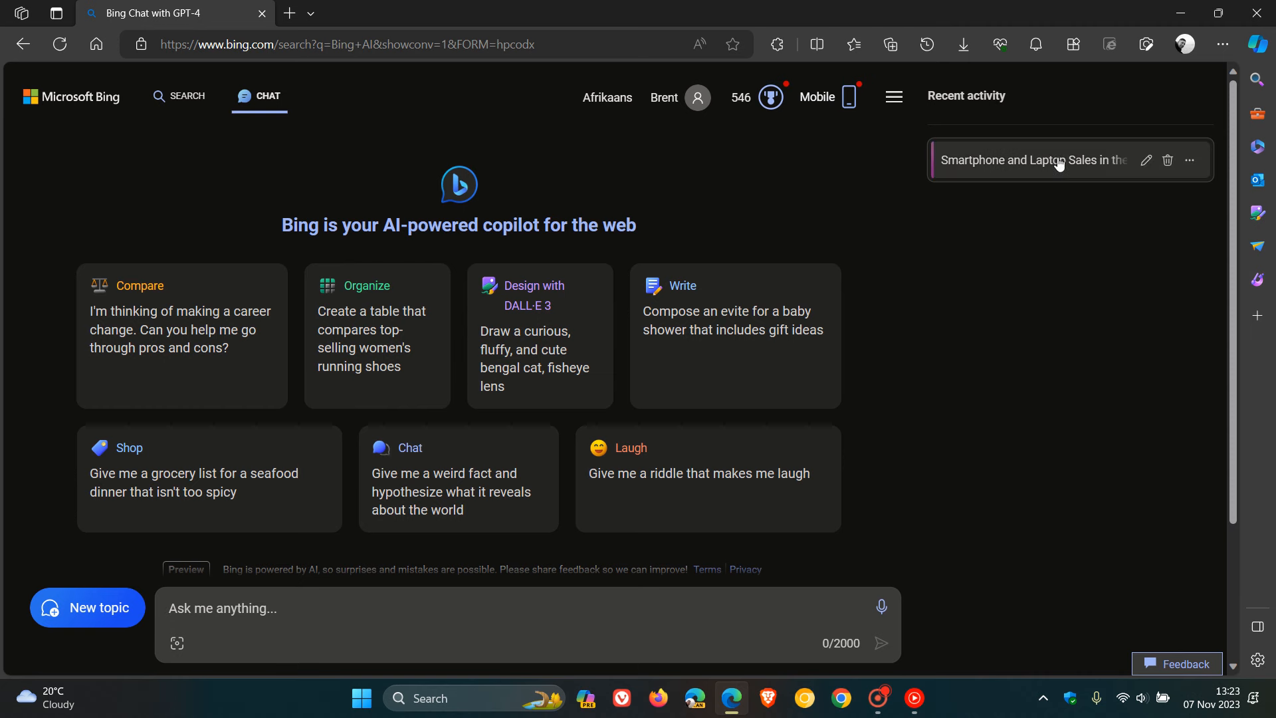
# - Reopen 'Smartphone and Laptop Sales in the US' and scroll back up to the smartphone table
pyautogui.click(1031, 160)
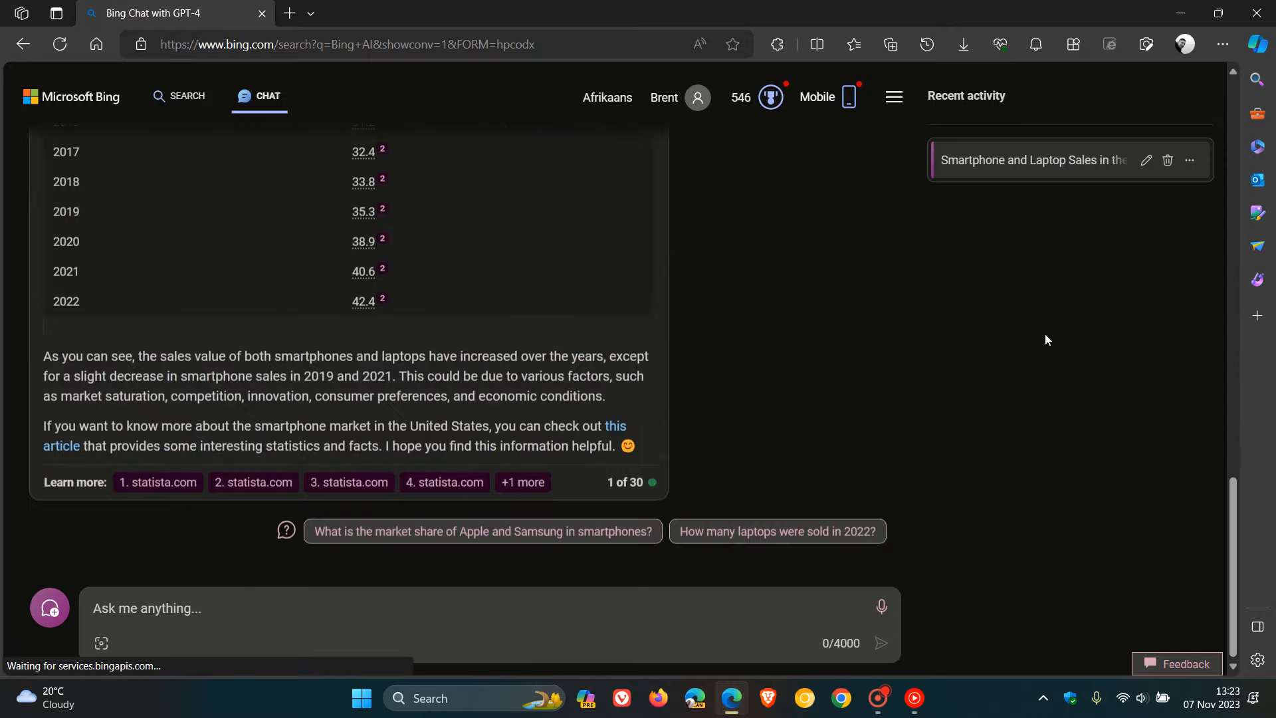
pyautogui.scroll(3)
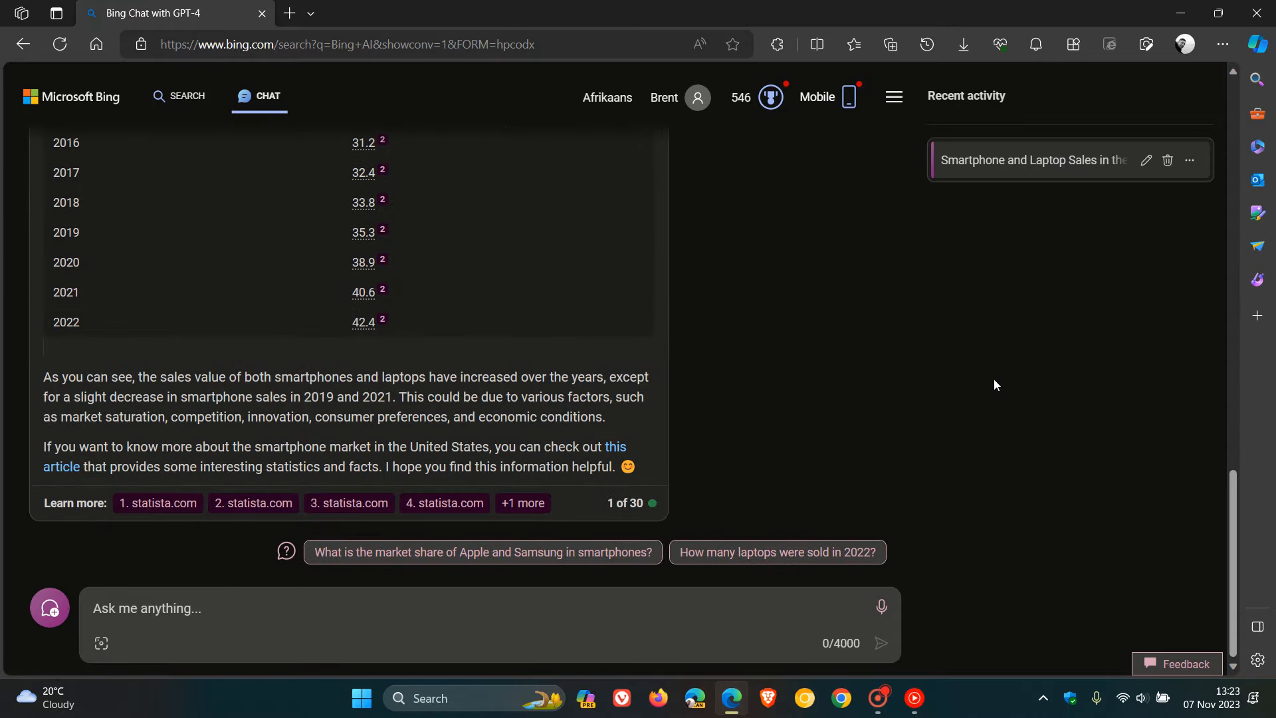
pyautogui.scroll(3)
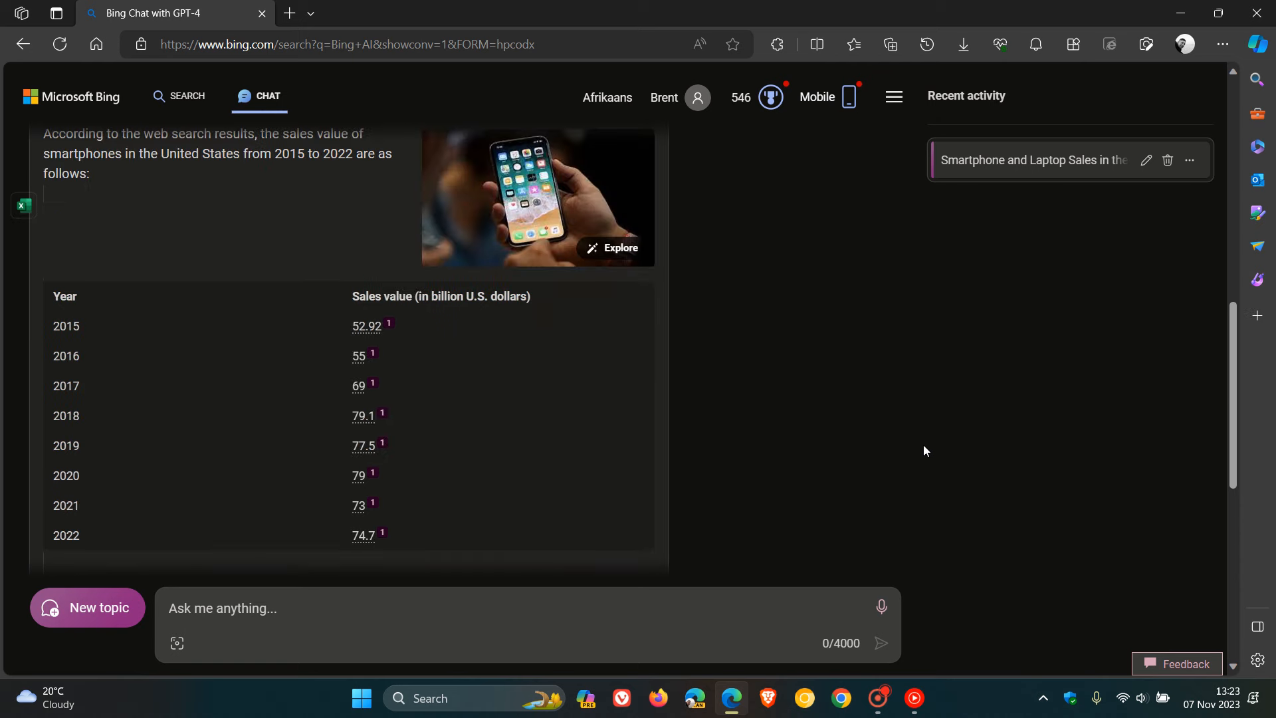
pyautogui.scroll(3)
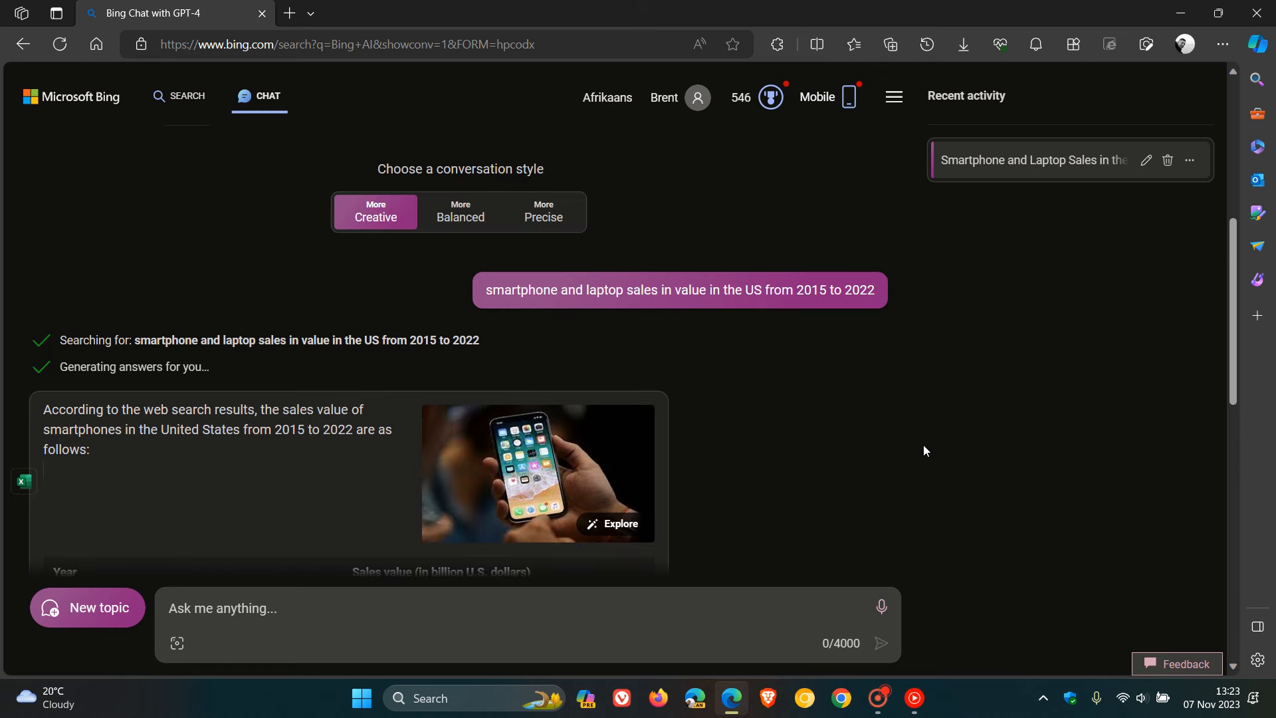
pyautogui.scroll(-3)
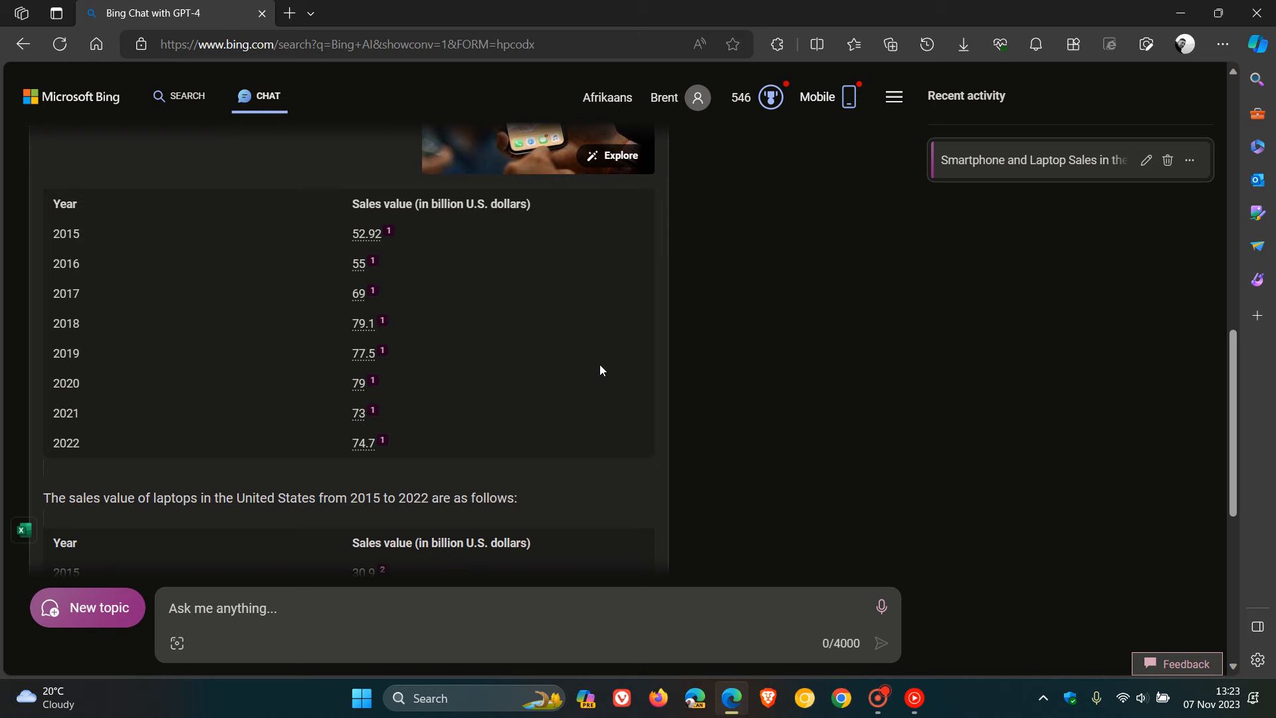
pyautogui.scroll(3)
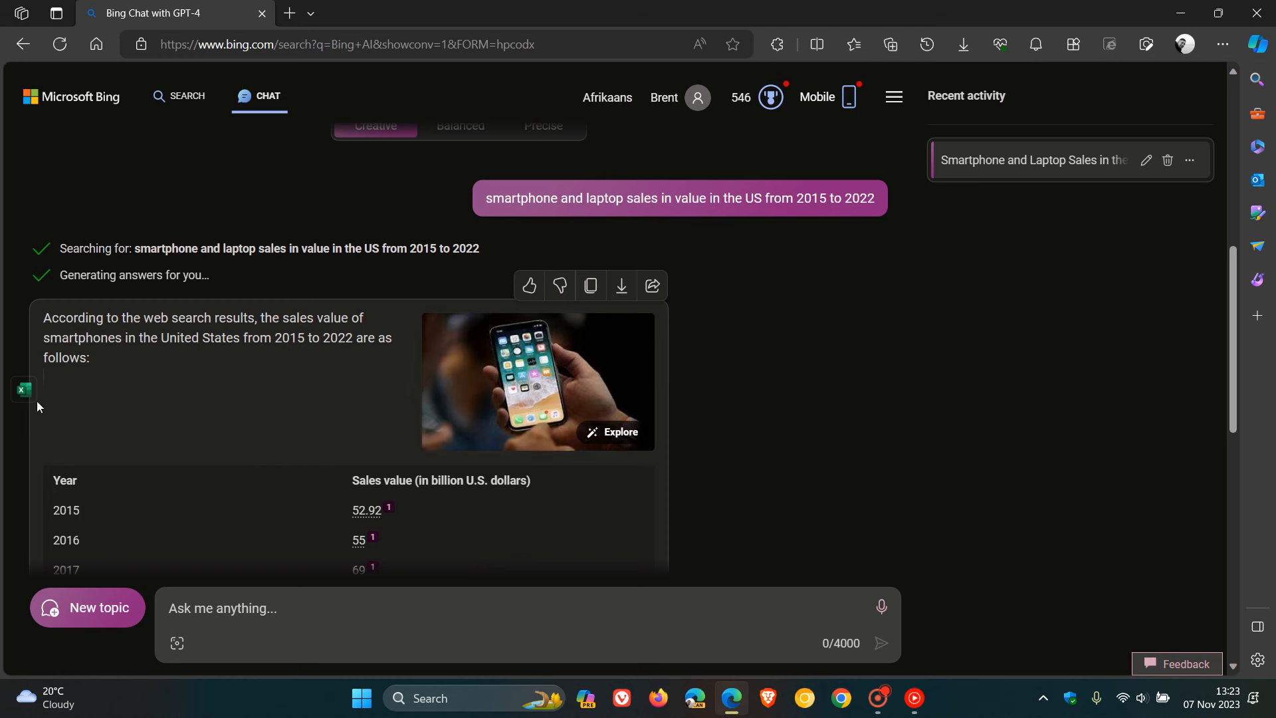
pyautogui.moveTo(24, 389)
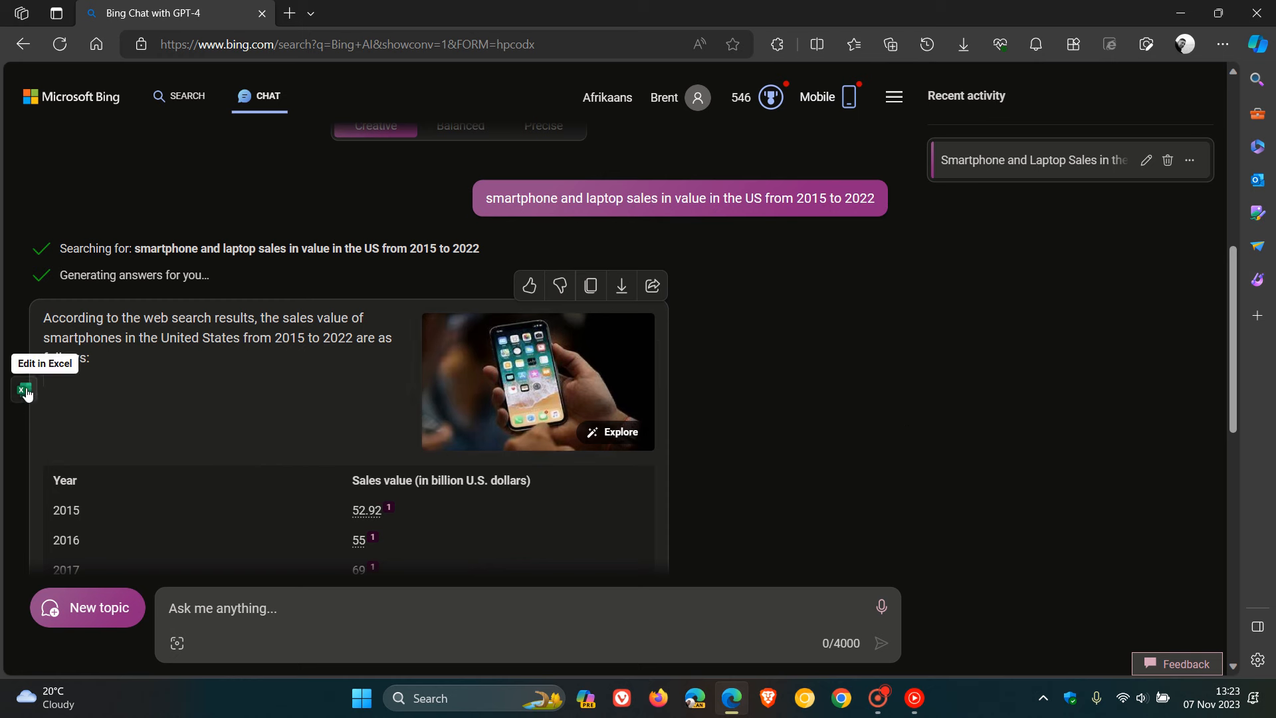
# - Export the smartphone sales table to Excel for the web via Edit in Excel
pyautogui.click(23, 391)
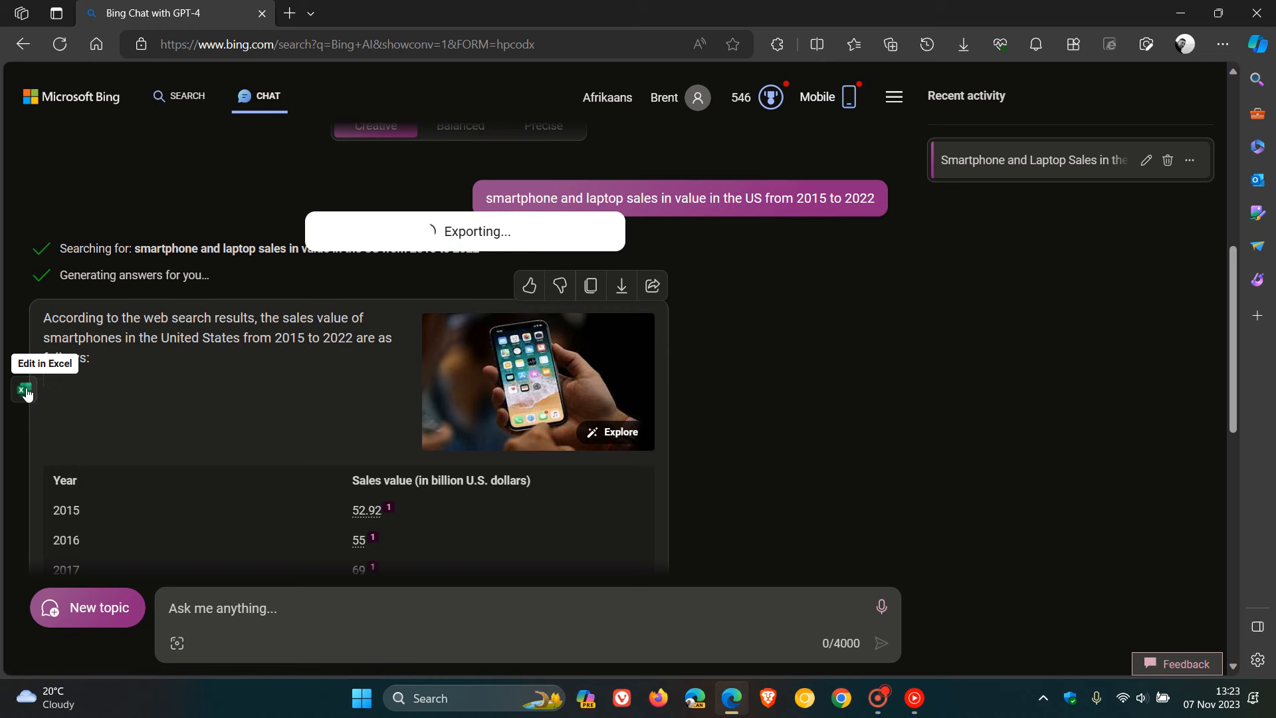
pyautogui.click(25, 391)
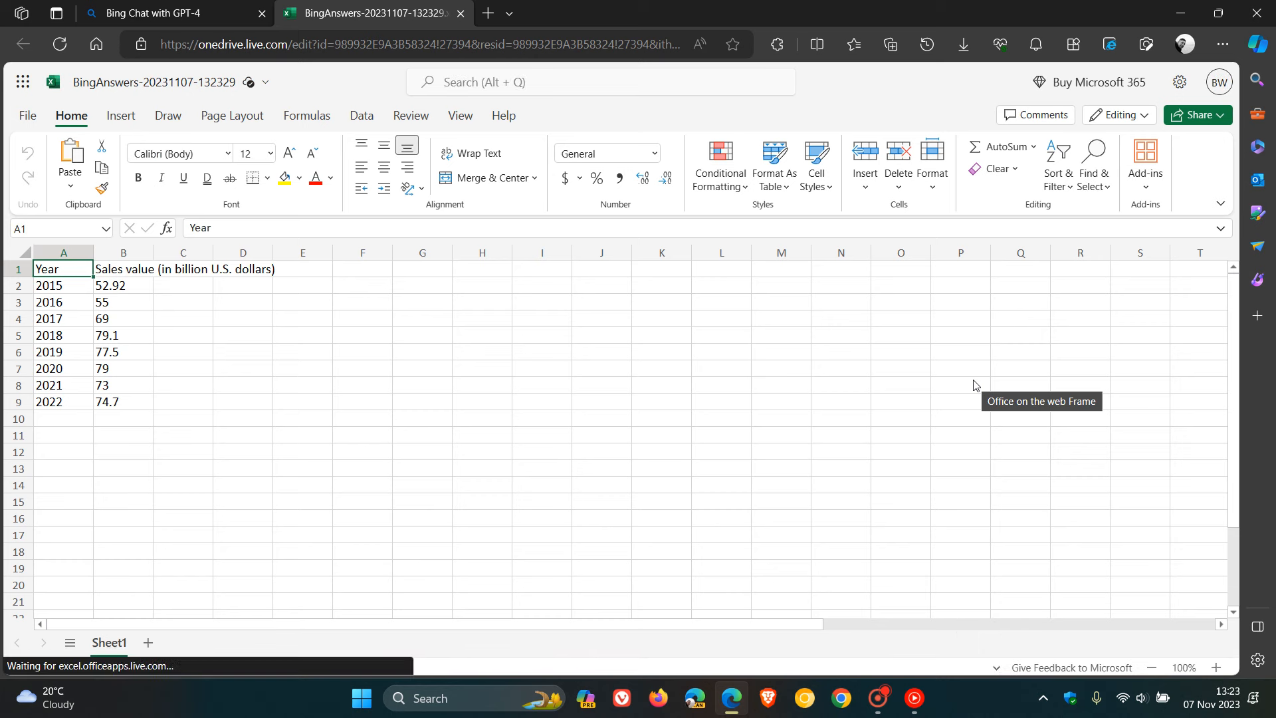
pyautogui.moveTo(929, 373)
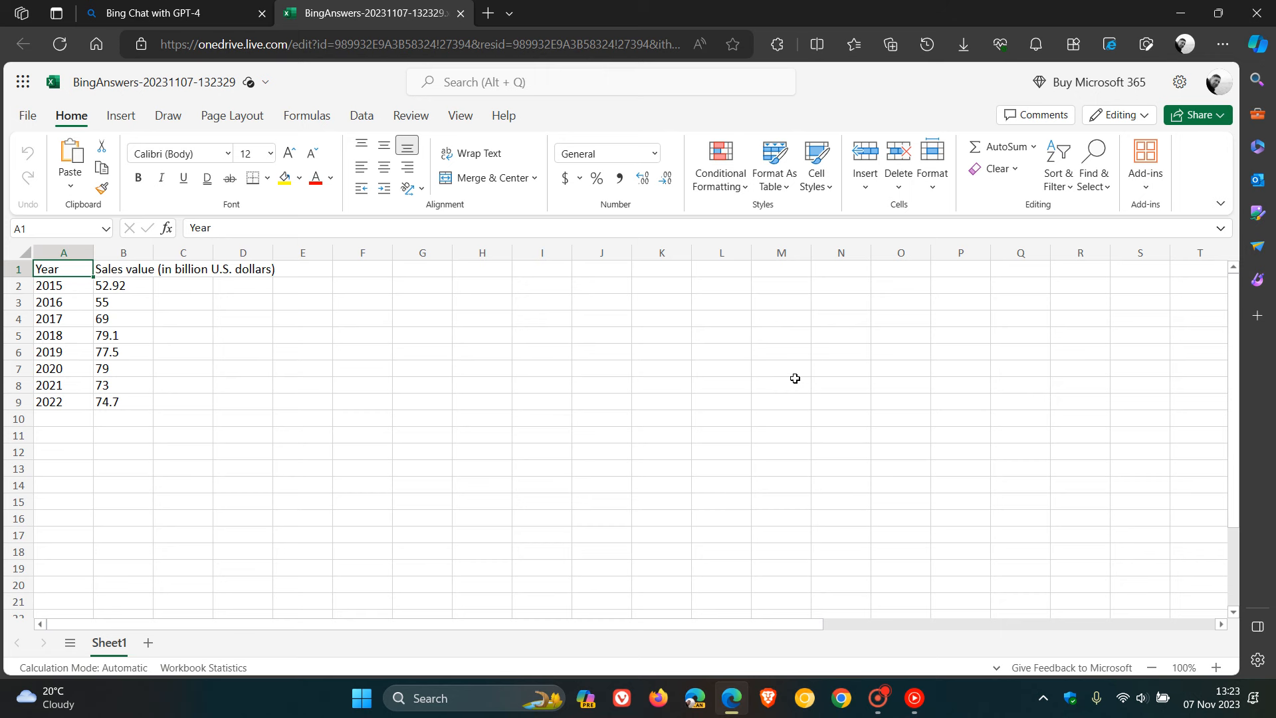
pyautogui.moveTo(664, 356)
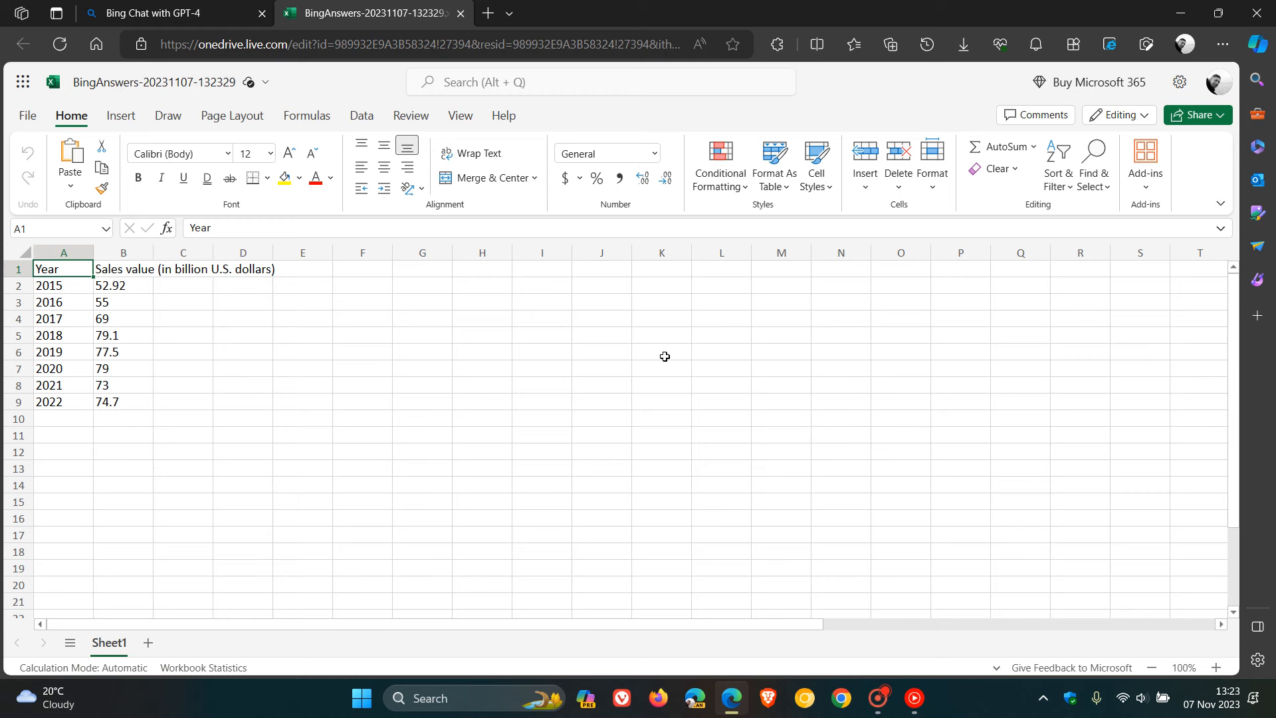
pyautogui.moveTo(166, 13)
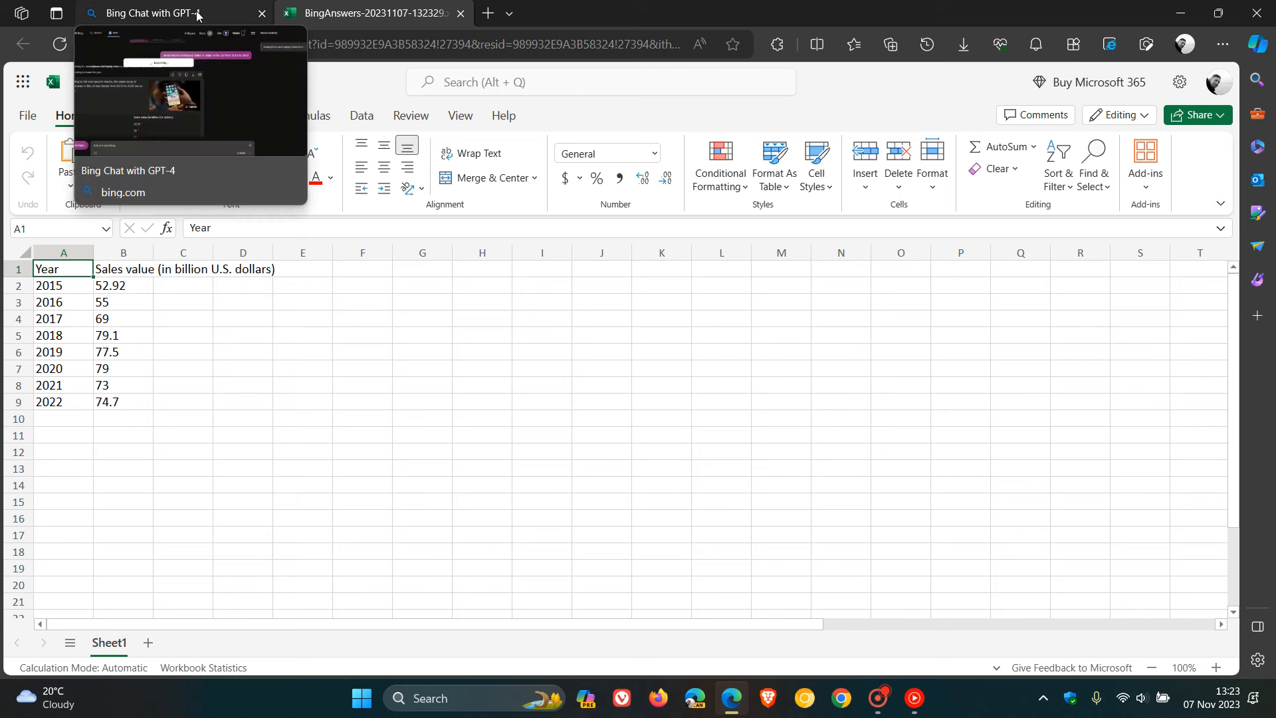
# - Return to the Bing Chat tab, switch to Balanced style, and reopen the sales conversation
pyautogui.click(168, 13)
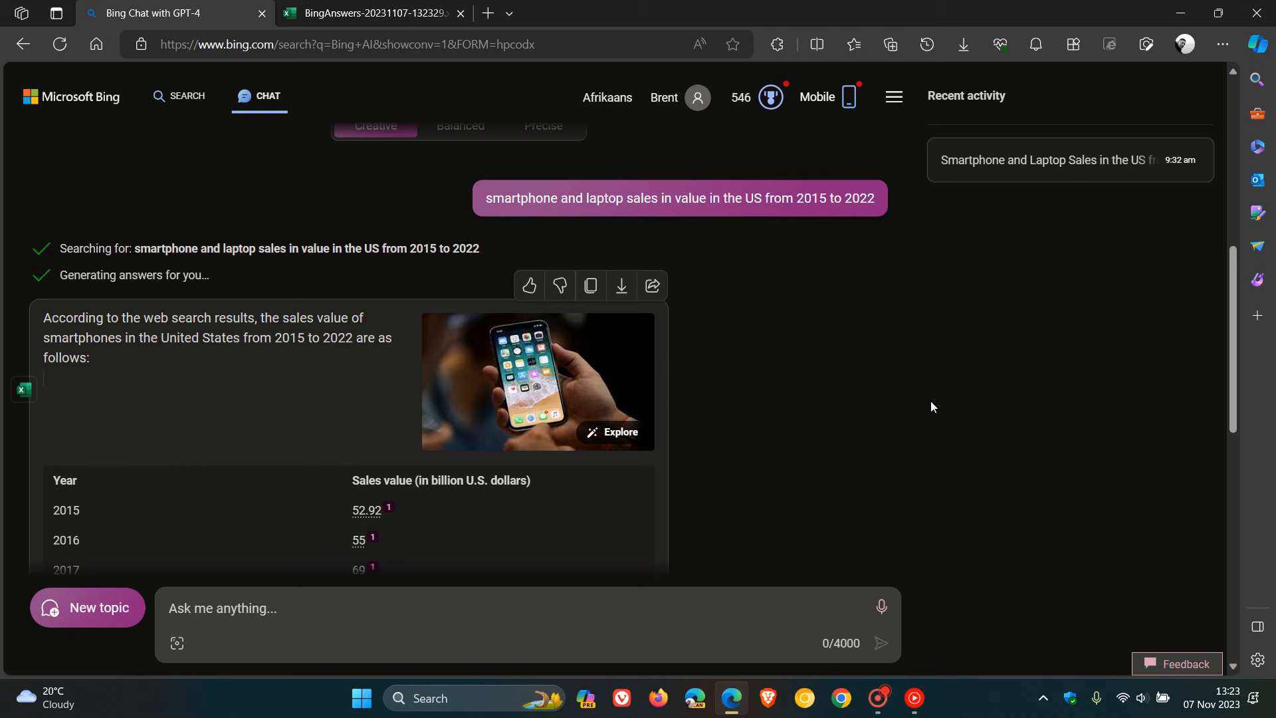
pyautogui.scroll(-3)
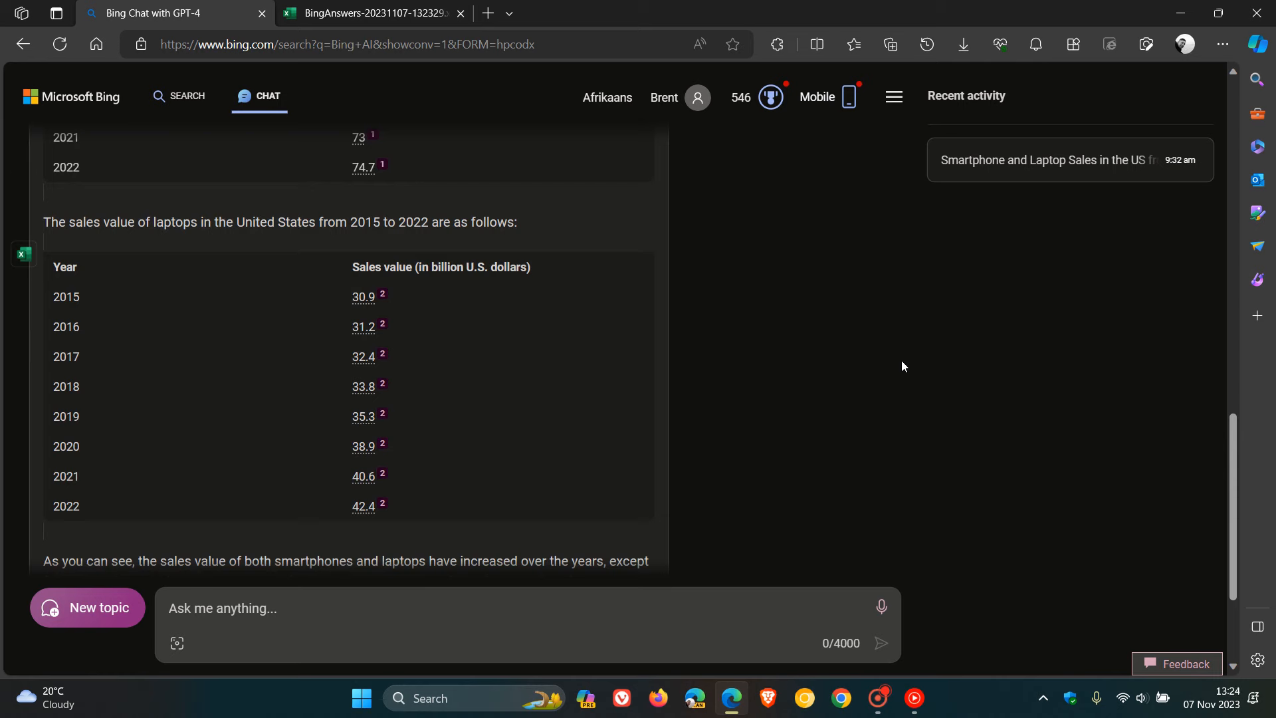
pyautogui.scroll(3)
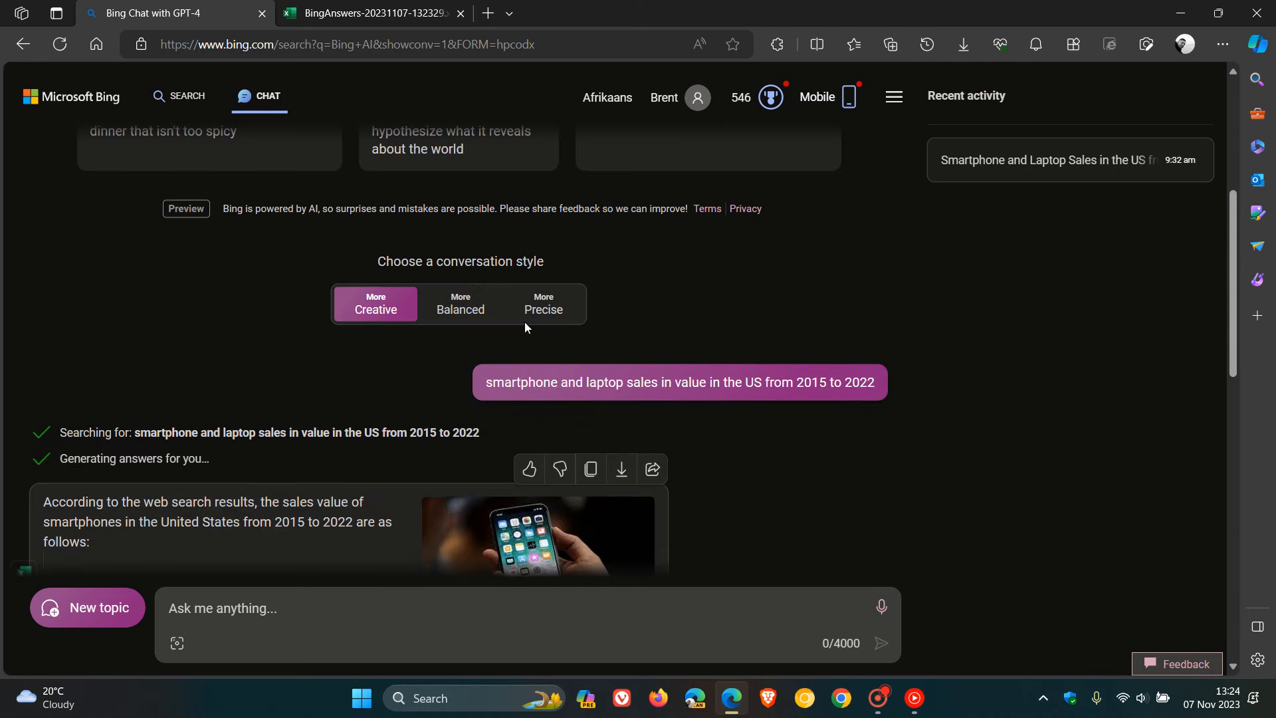
pyautogui.click(87, 607)
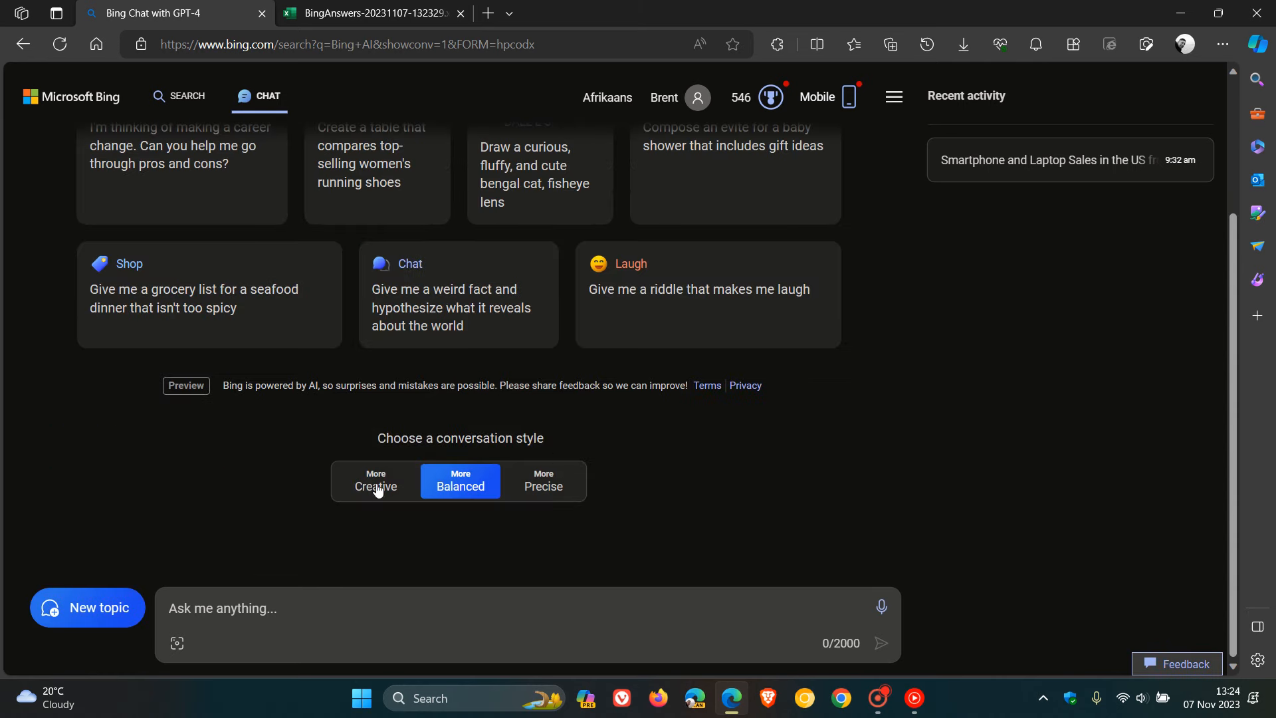
pyautogui.click(375, 480)
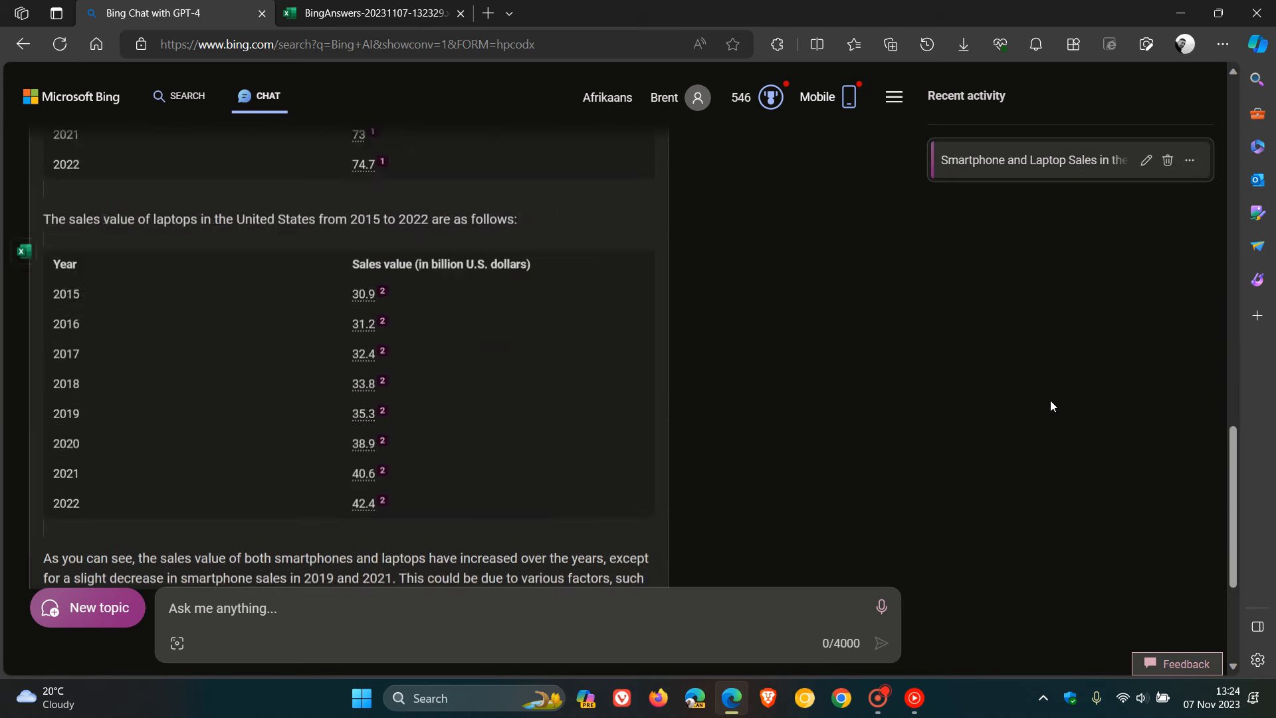
pyautogui.scroll(3)
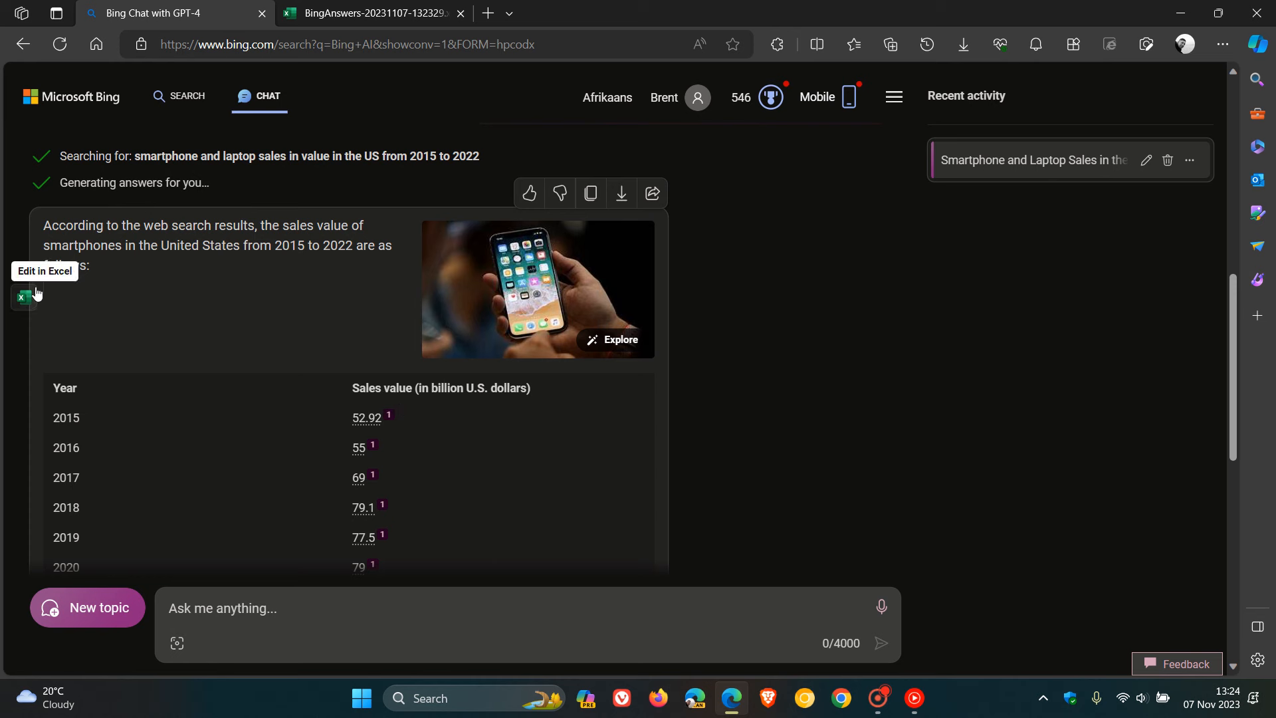
pyautogui.moveTo(39, 304)
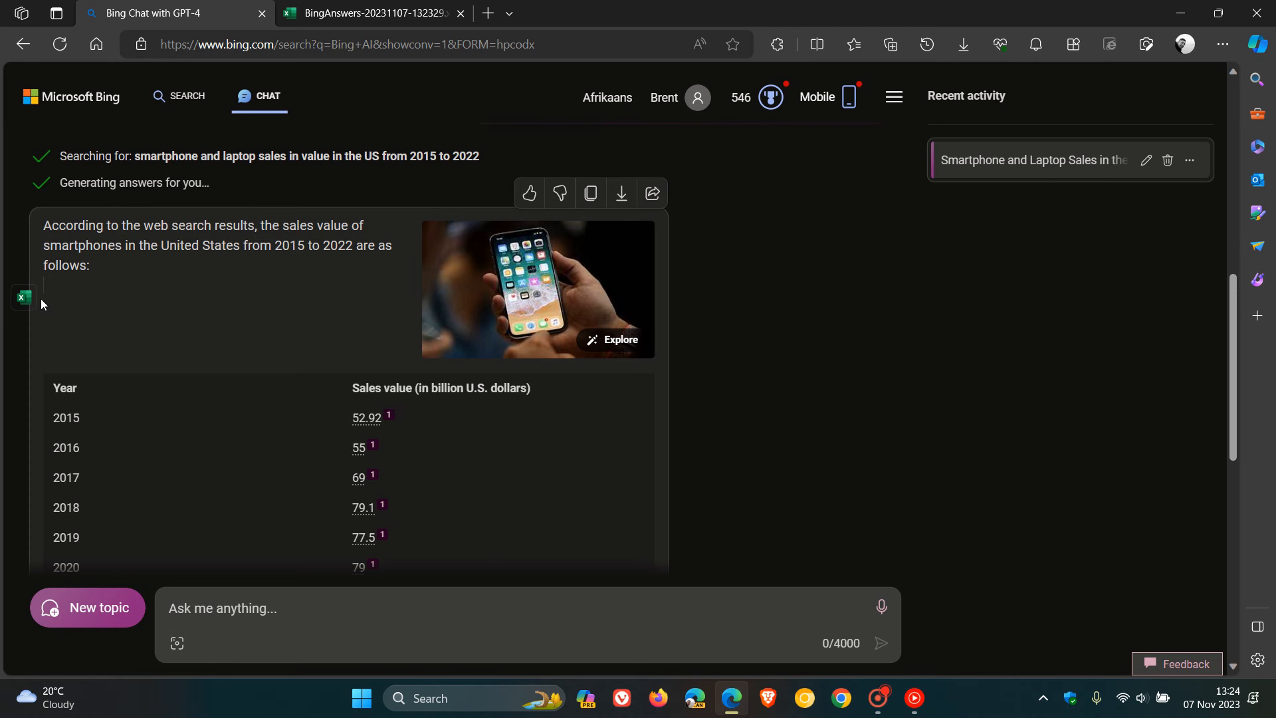
pyautogui.moveTo(864, 365)
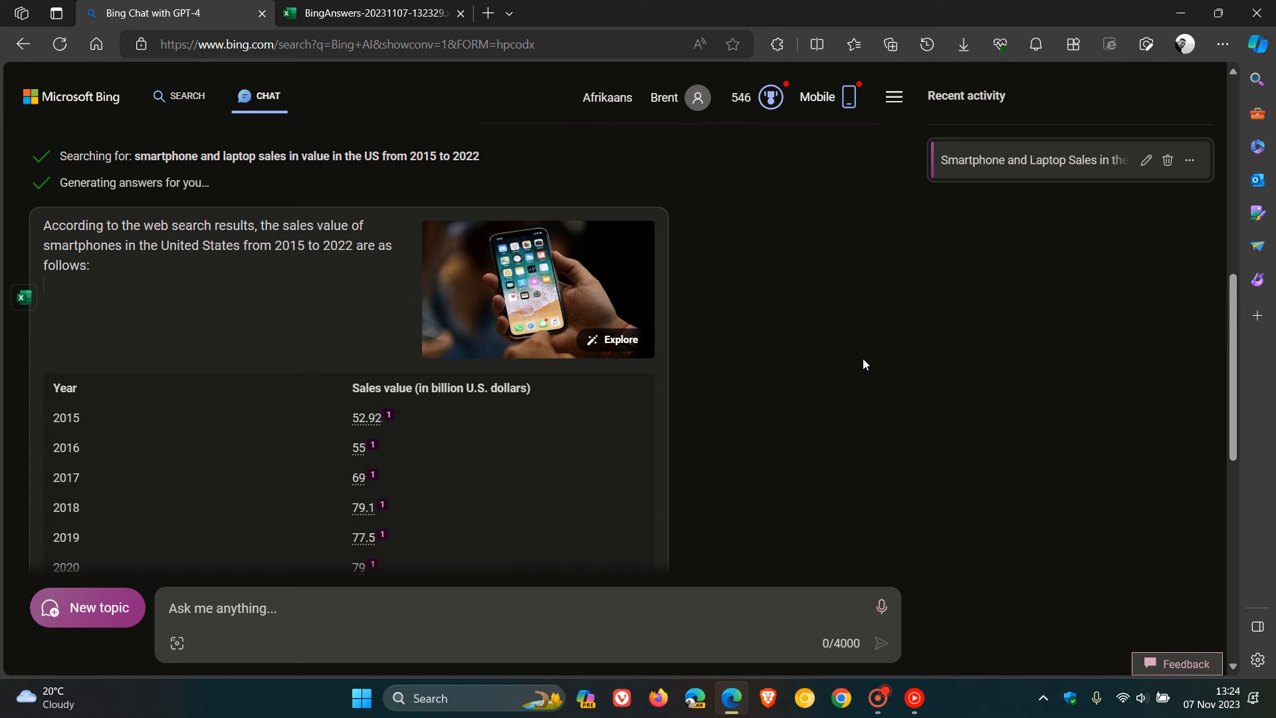
pyautogui.moveTo(66, 95)
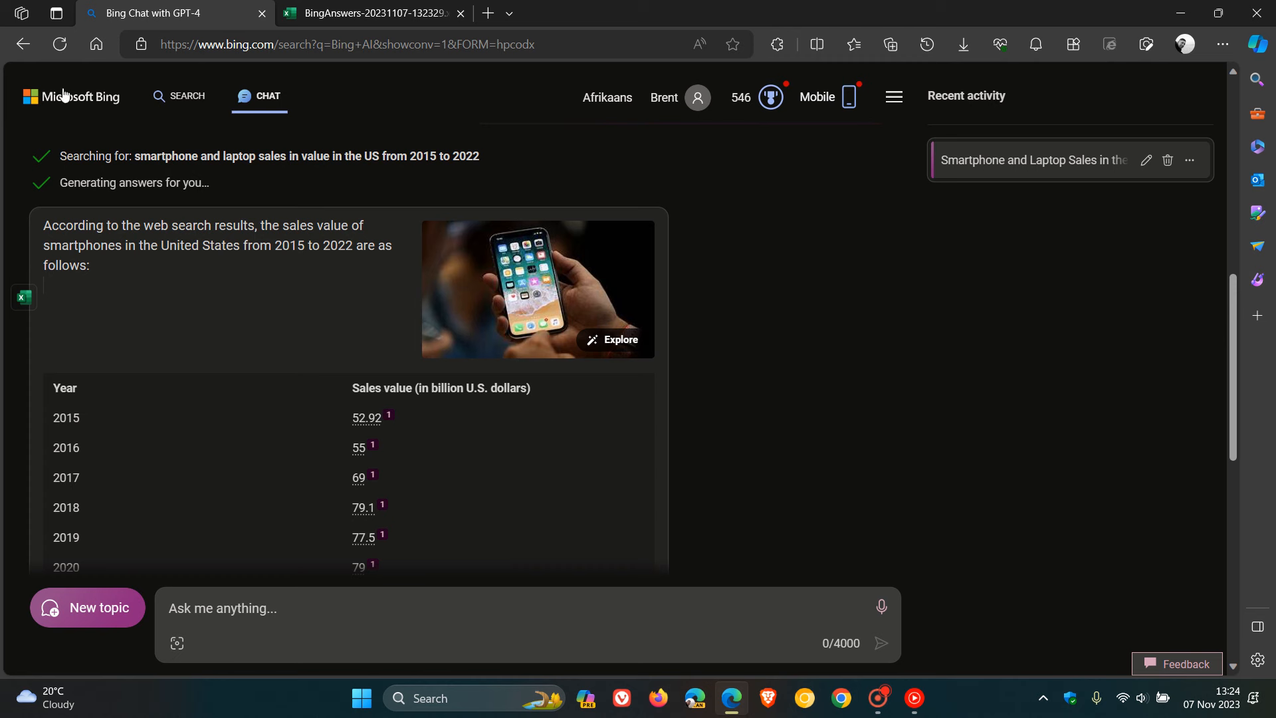